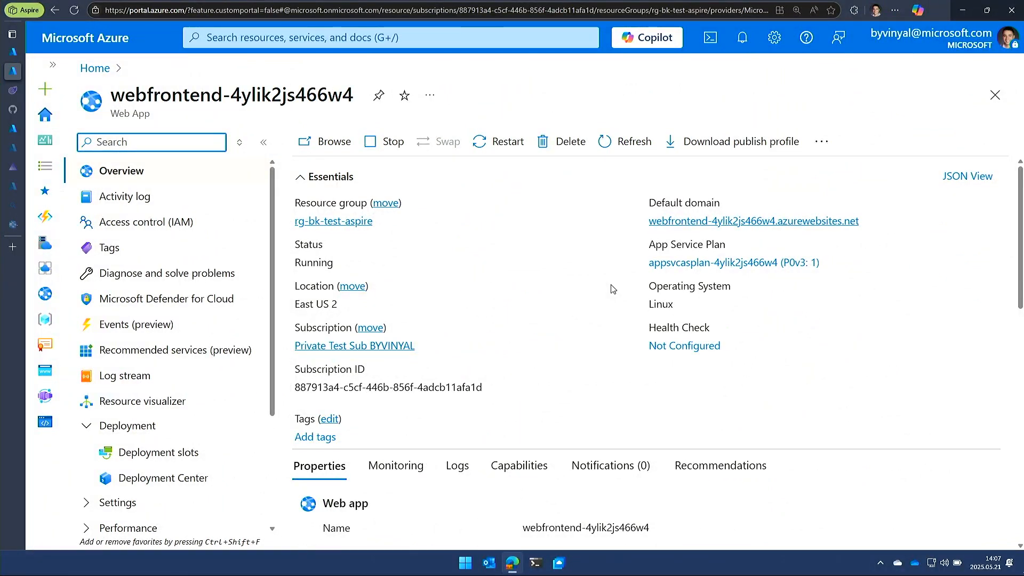
pyautogui.moveTo(95, 67)
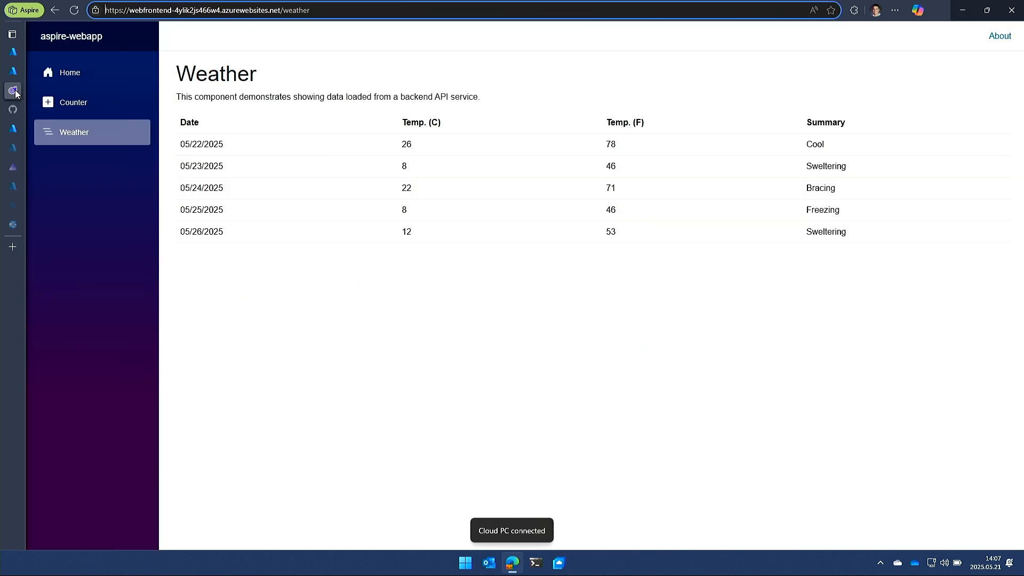
# Go from the webfrontend's Weather page back to its Hello, world! home page.
pyautogui.click(69, 72)
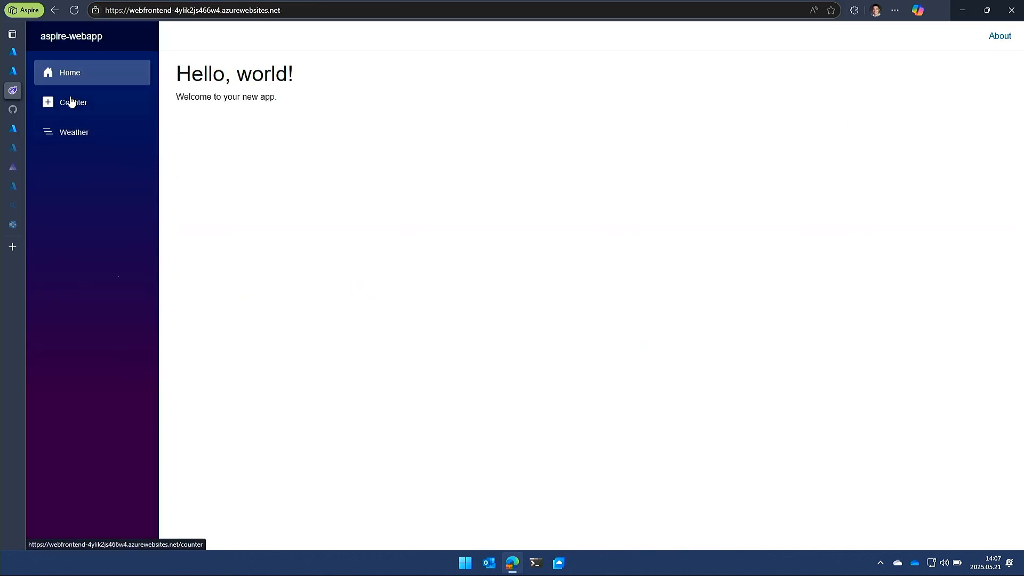
pyautogui.click(73, 102)
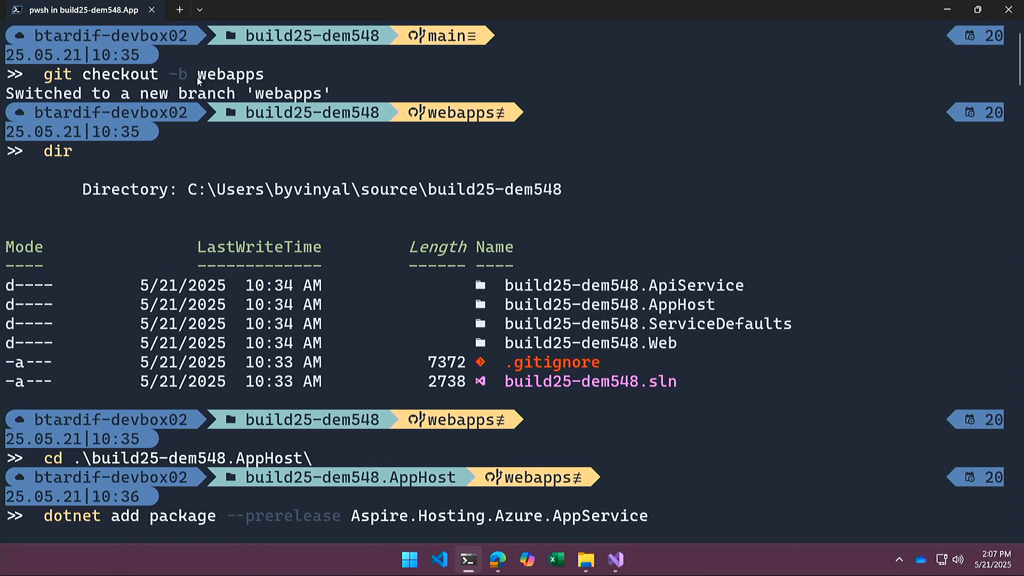
pyautogui.moveTo(262, 77)
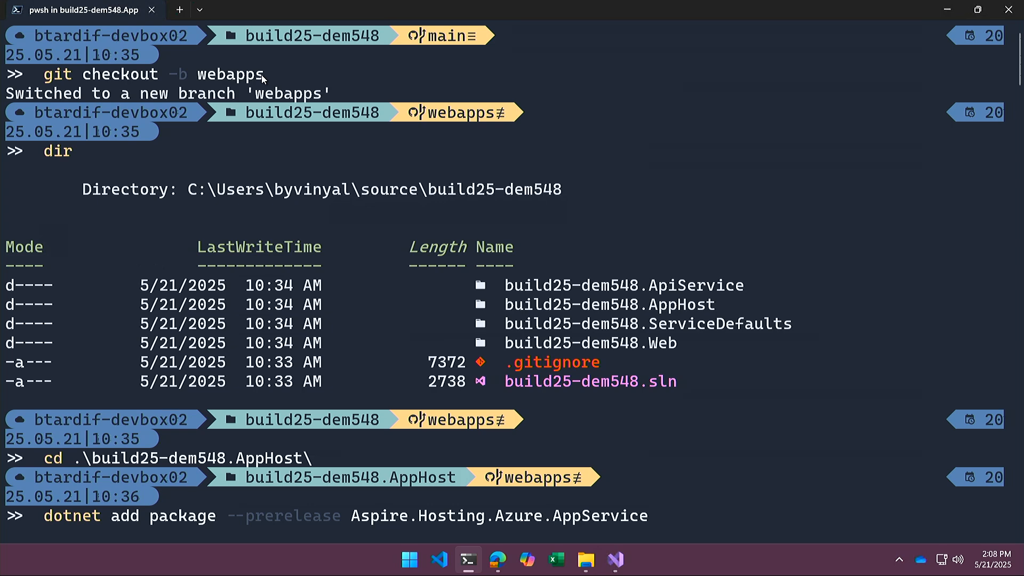
pyautogui.moveTo(291, 102)
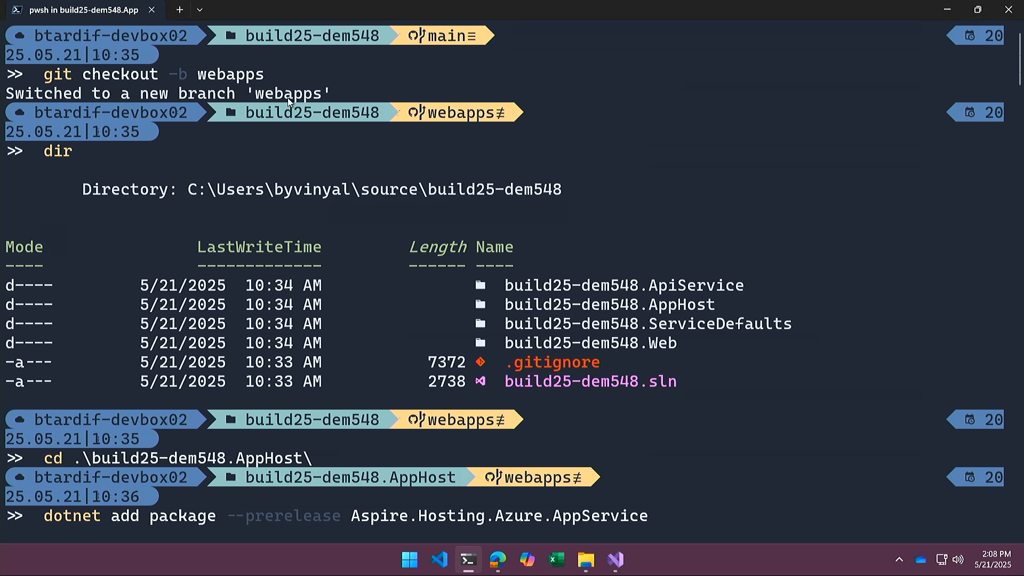
# Add the prerelease Aspire.Hosting.Azure.AppService package to AppHost and follow the restore output.
pyautogui.press('Return')
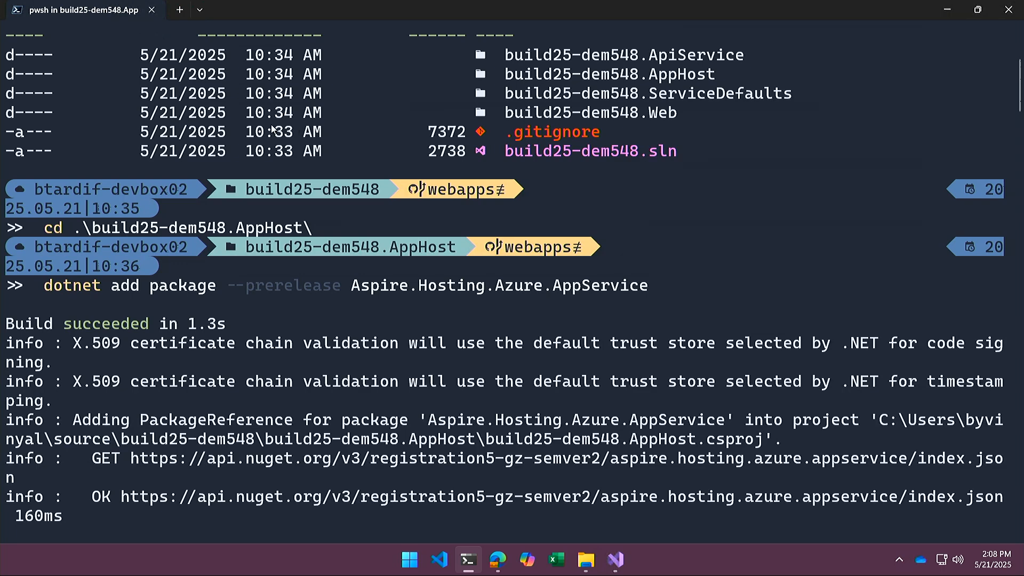
pyautogui.moveTo(477, 295)
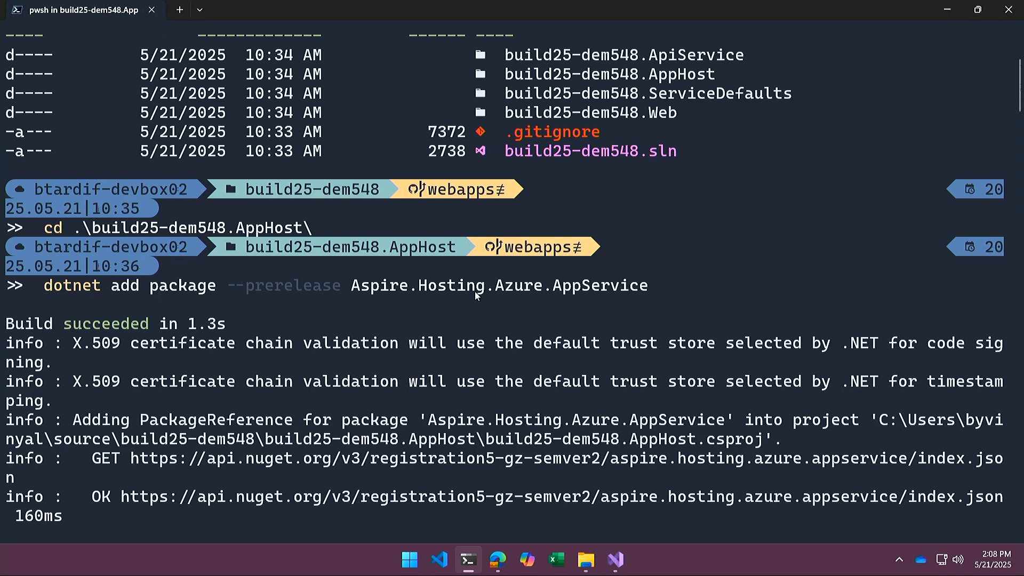
pyautogui.moveTo(556, 295)
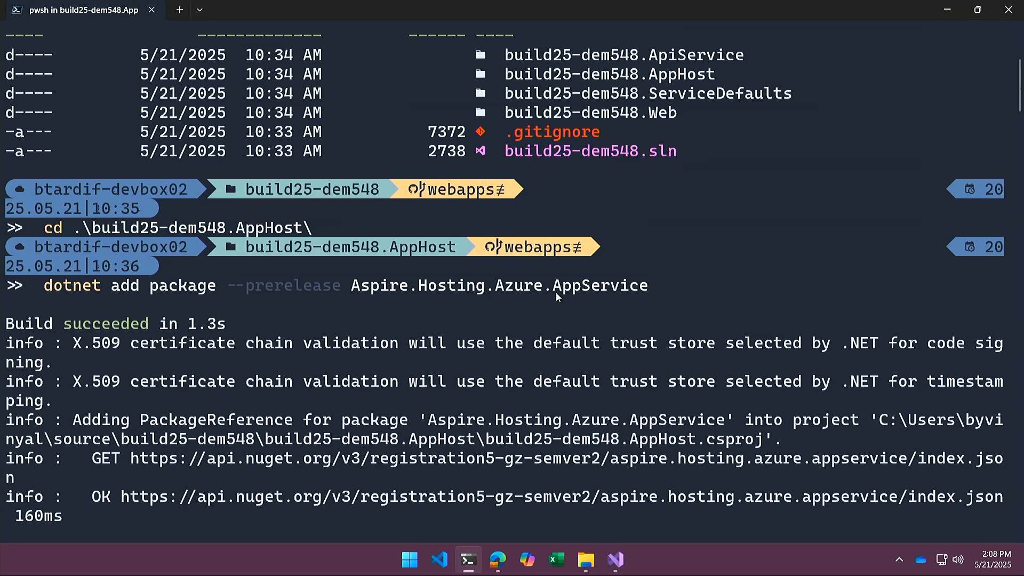
pyautogui.scroll(-3)
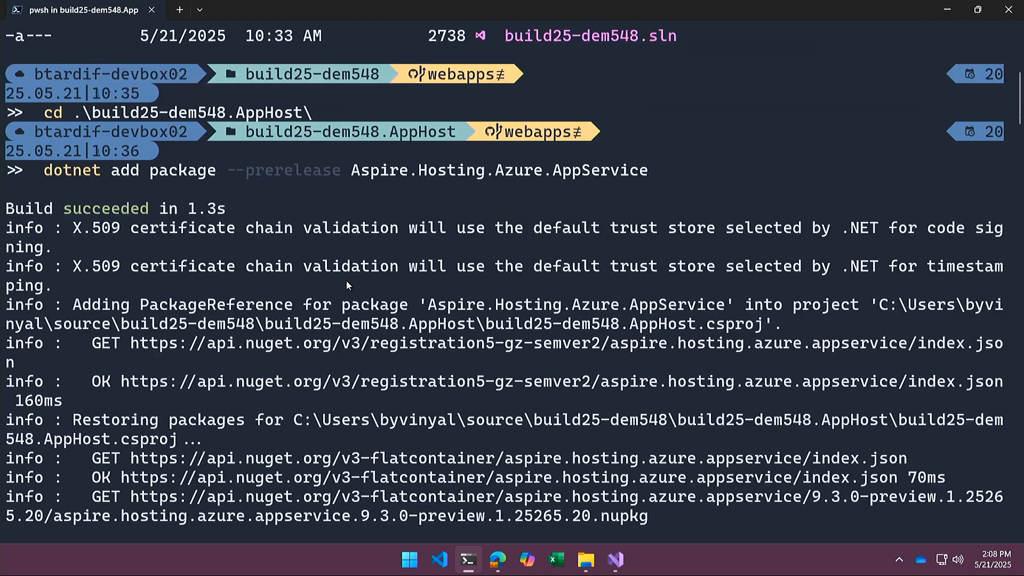
pyautogui.scroll(-3)
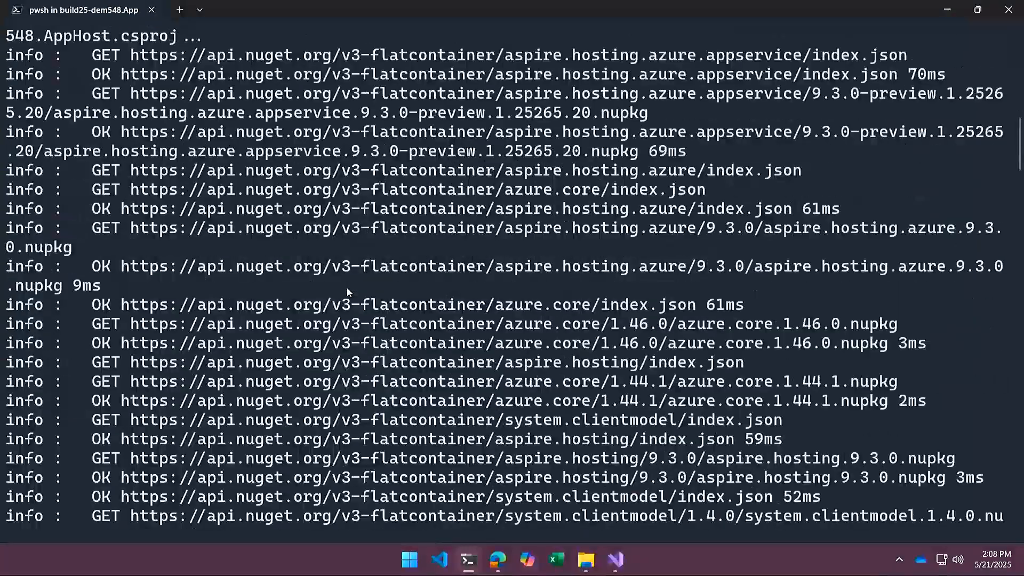
pyautogui.scroll(-3)
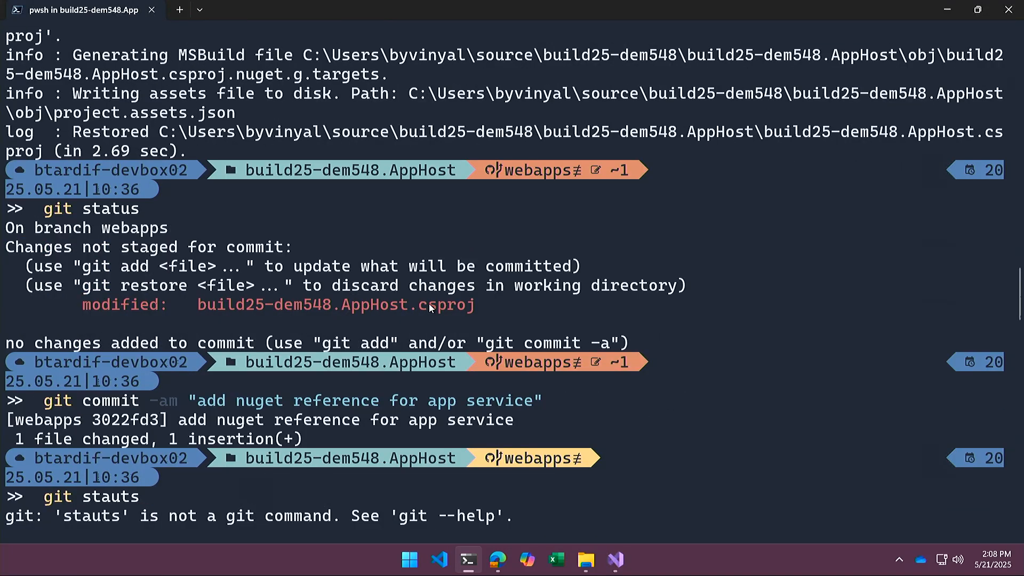
# Scroll through the commit and git push output on the webapps branch.
pyautogui.scroll(-3)
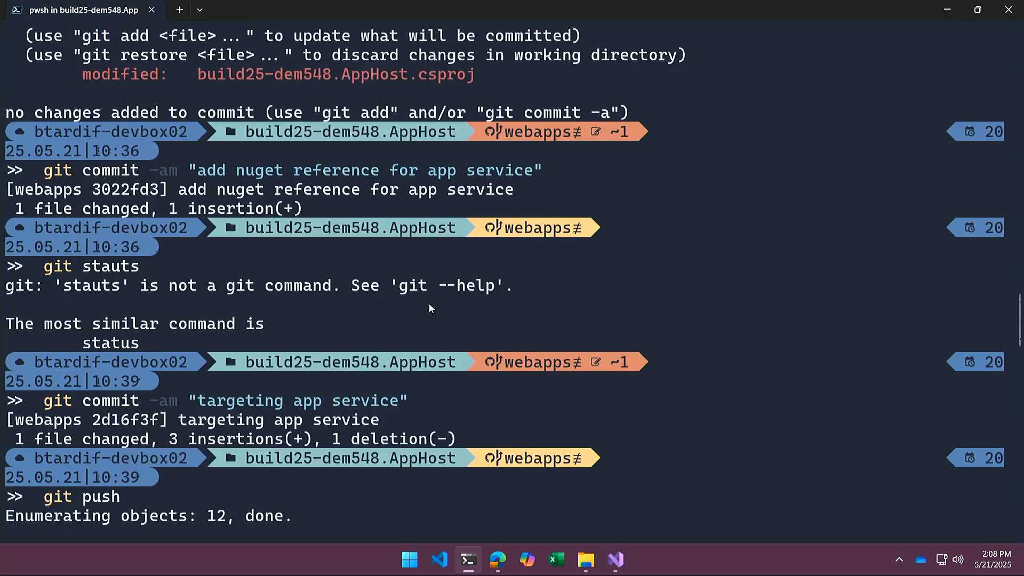
pyautogui.scroll(-3)
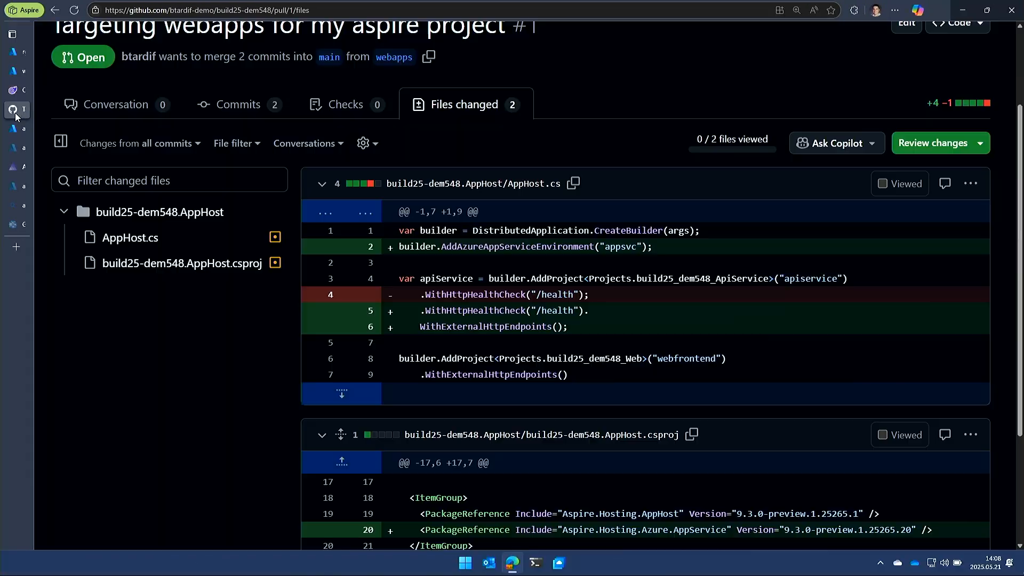
# Scroll through the AppHost.cs and AppHost csproj diffs in pull request #1.
pyautogui.scroll(-3)
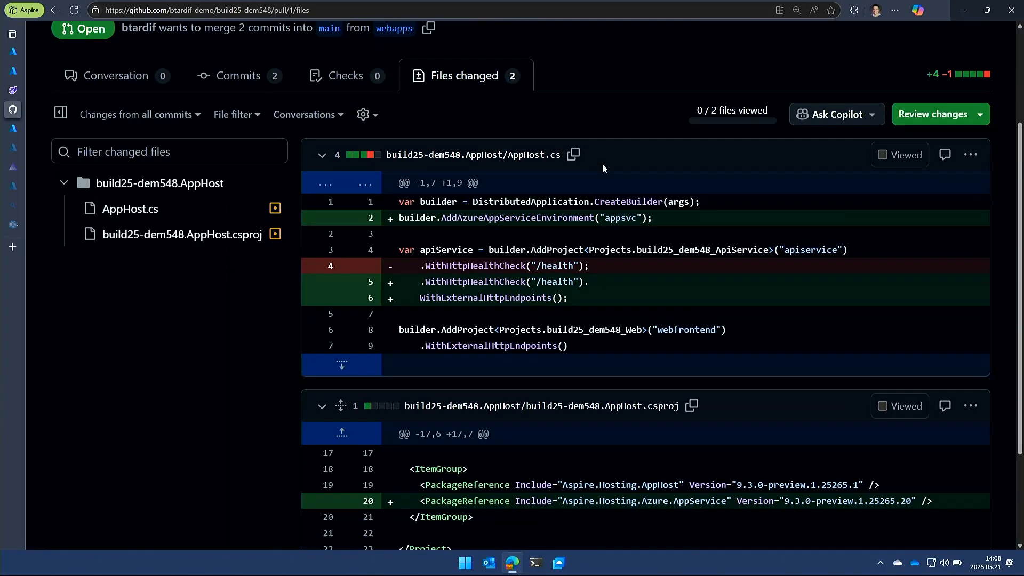
pyautogui.scroll(-3)
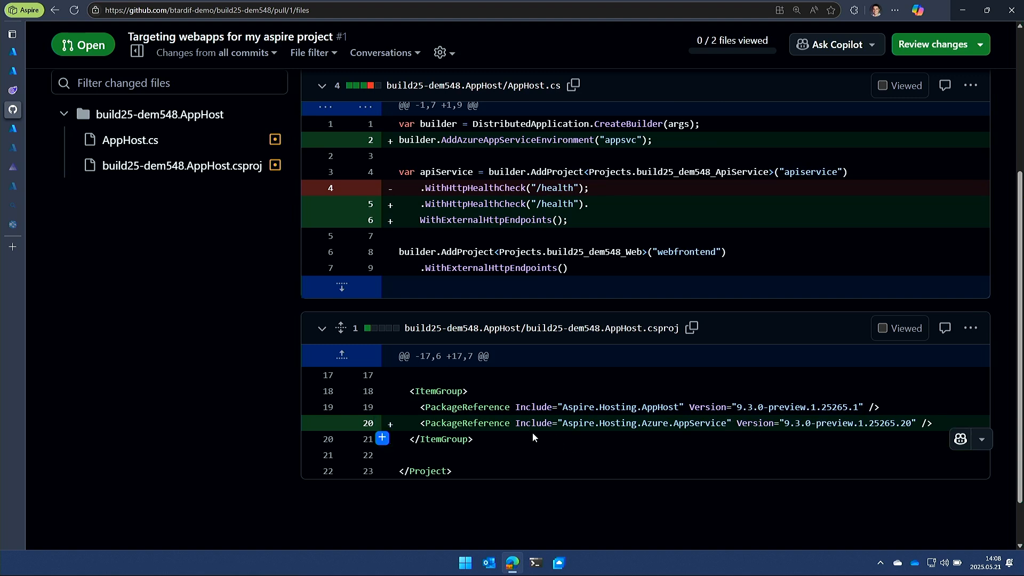
pyautogui.moveTo(547, 423)
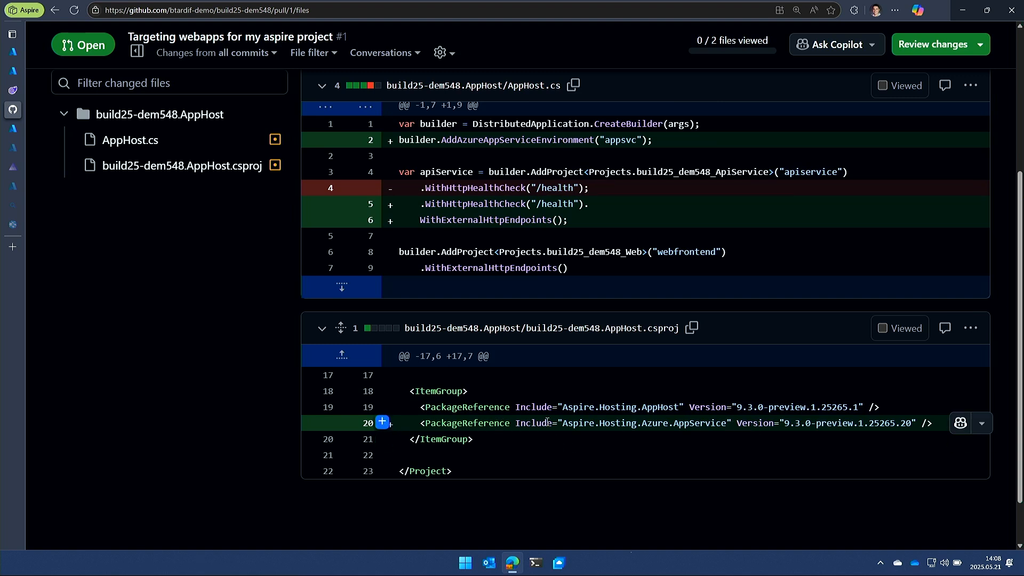
pyautogui.scroll(-3)
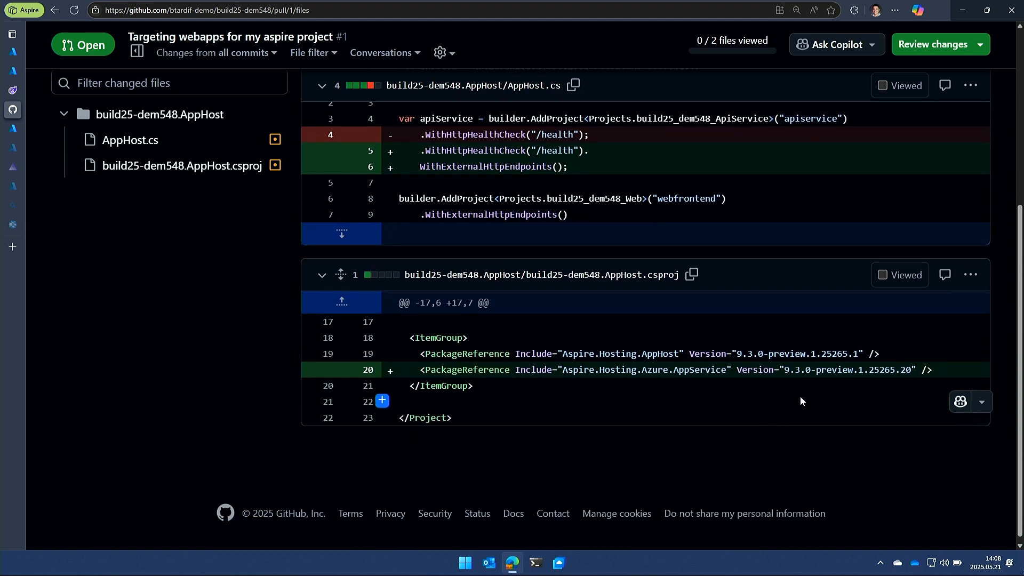
pyautogui.moveTo(803, 370)
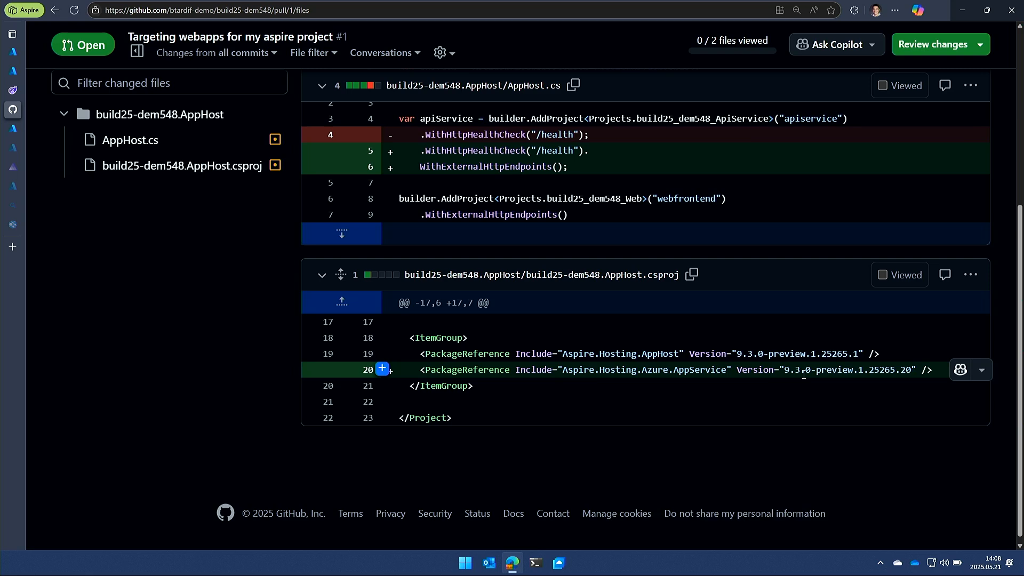
pyautogui.scroll(3)
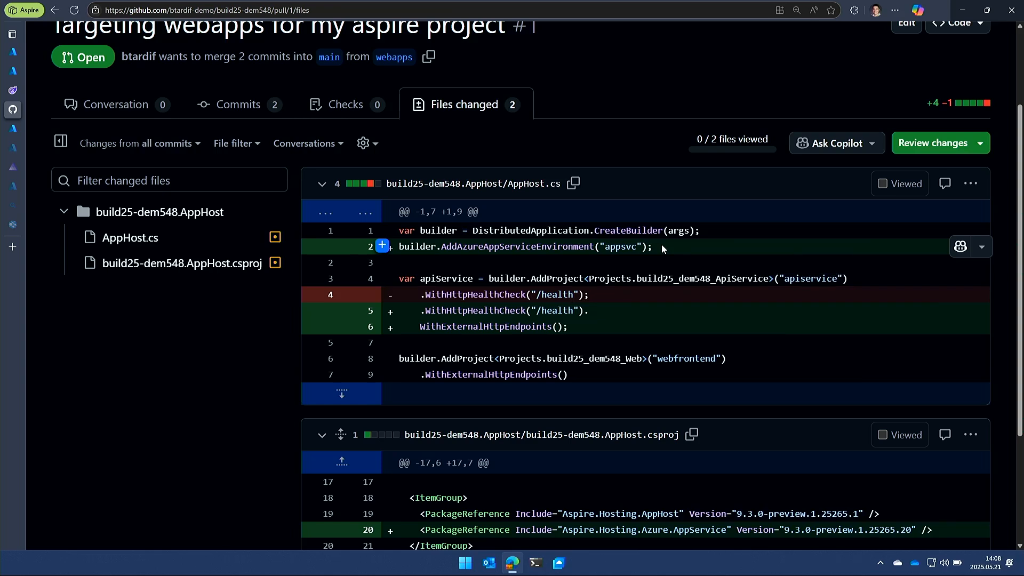
pyautogui.moveTo(575, 329)
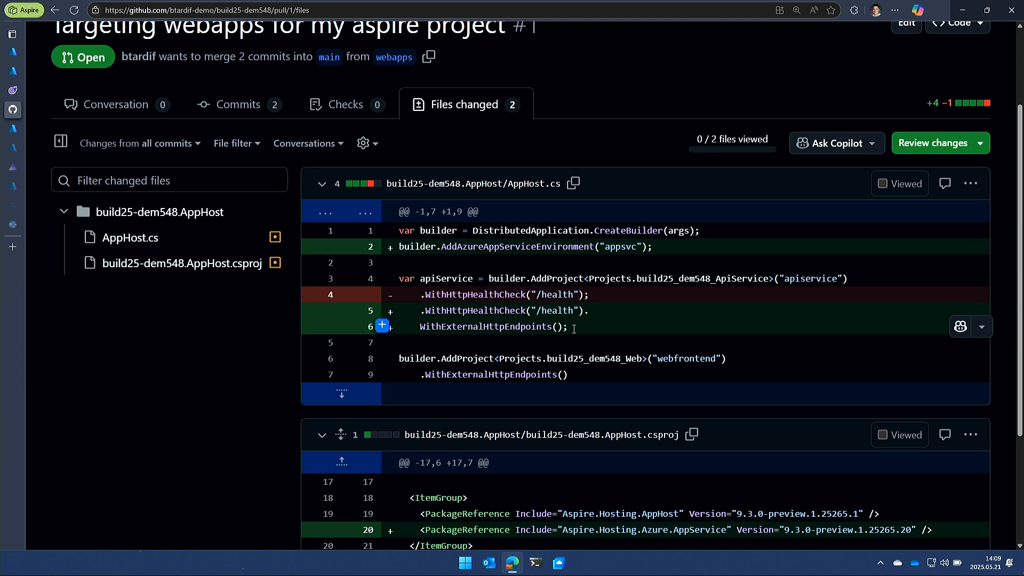
pyautogui.moveTo(24, 62)
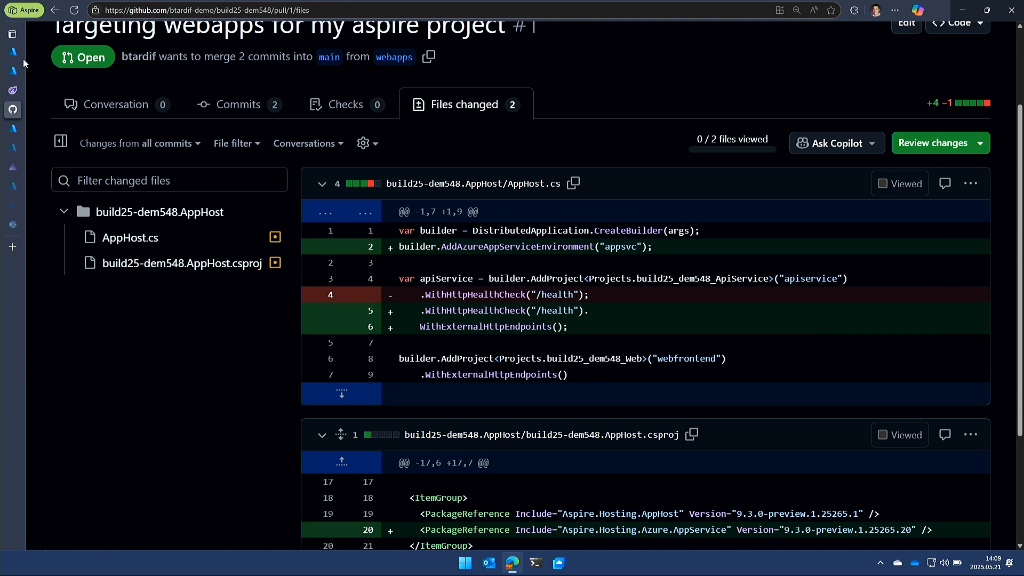
pyautogui.moveTo(274, 93)
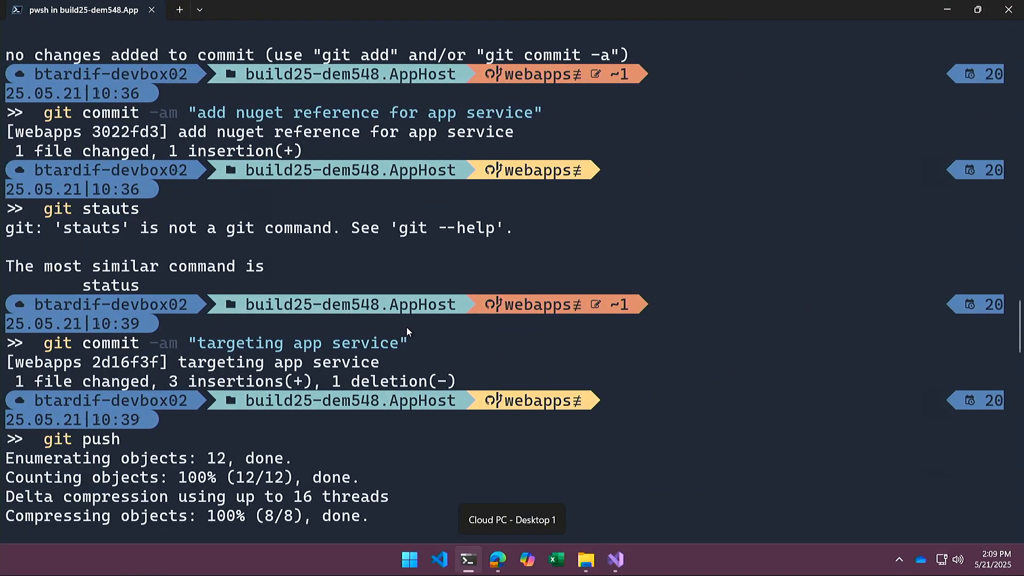
# Run azd up, choosing subscription option 2 and East US 2, until deployment finishes.
pyautogui.scroll(-3)
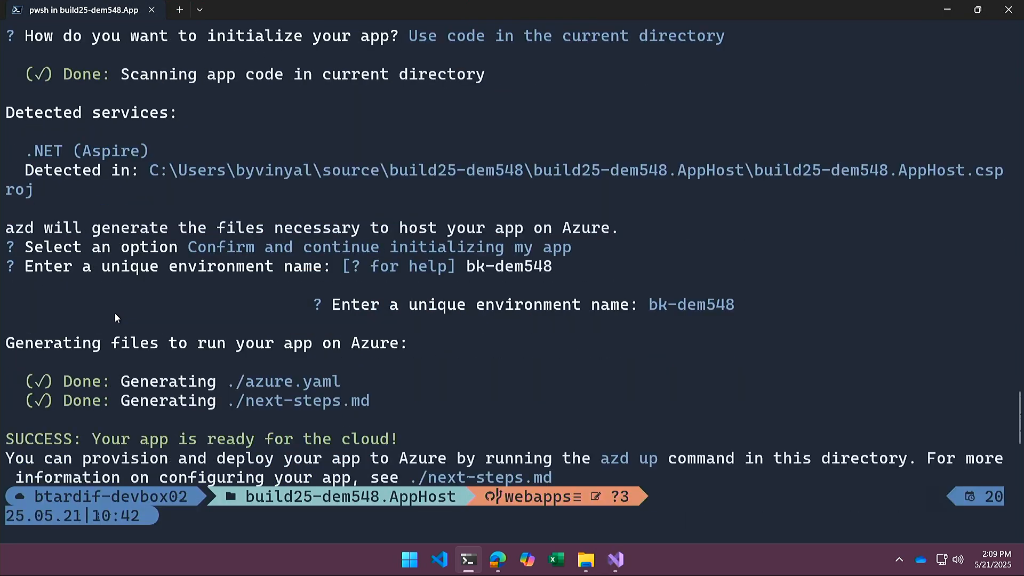
pyautogui.scroll(-3)
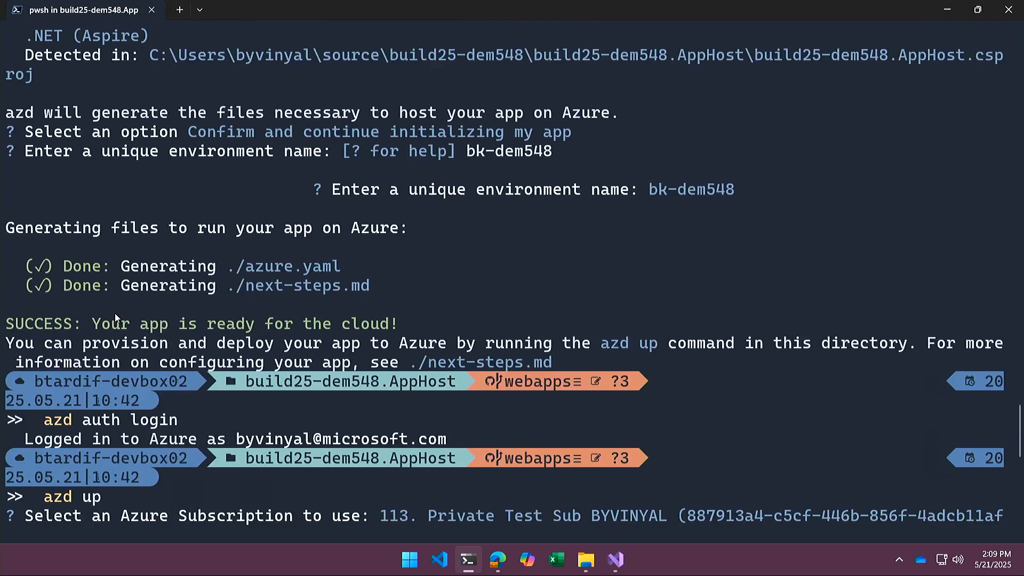
pyautogui.scroll(-3)
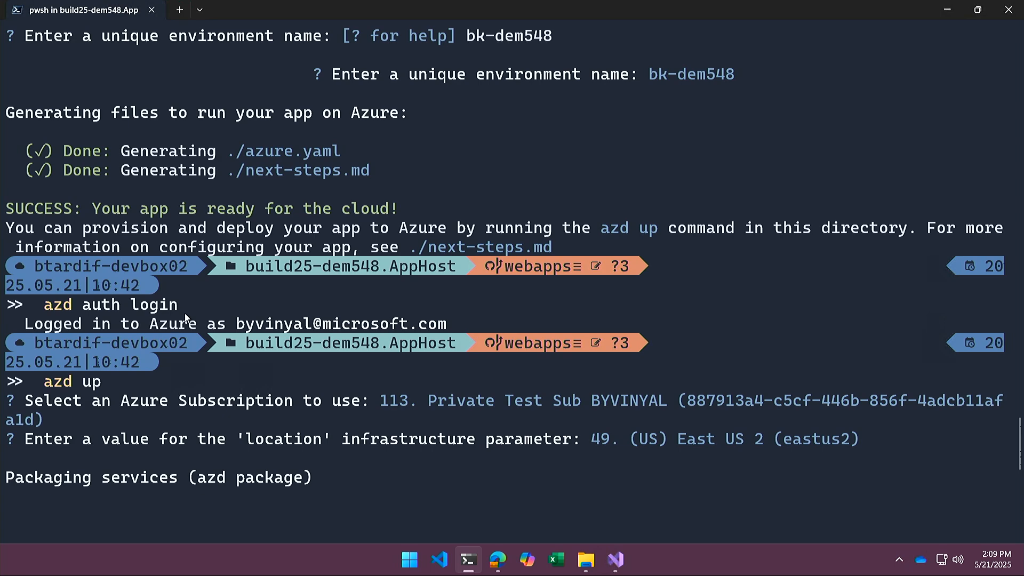
pyautogui.scroll(-3)
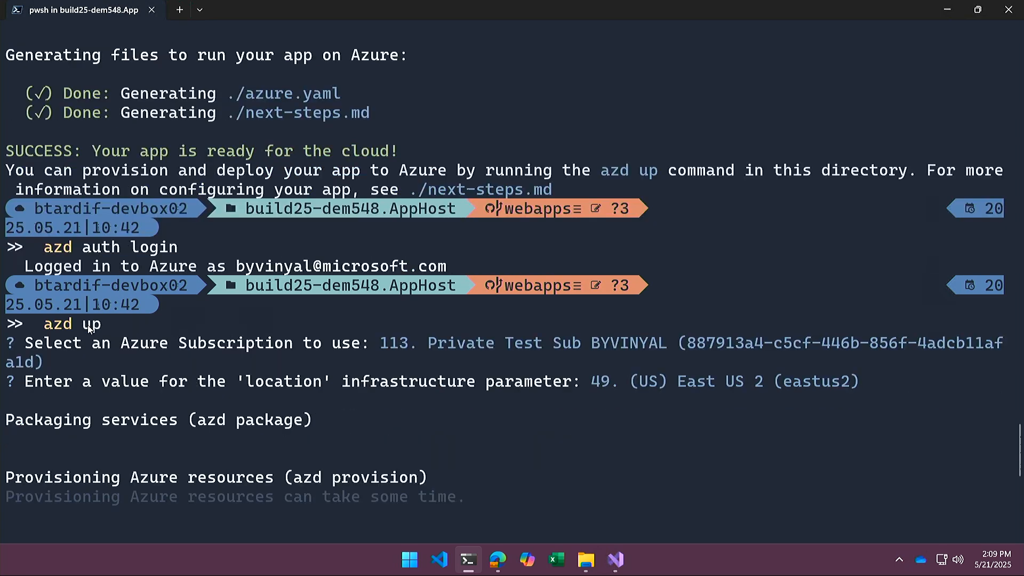
pyautogui.scroll(-3)
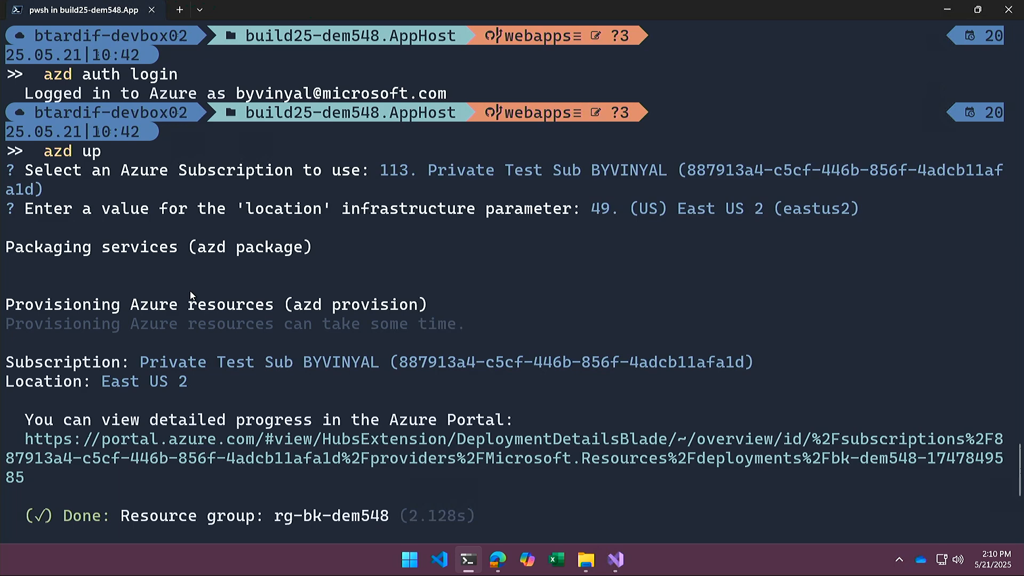
pyautogui.scroll(-3)
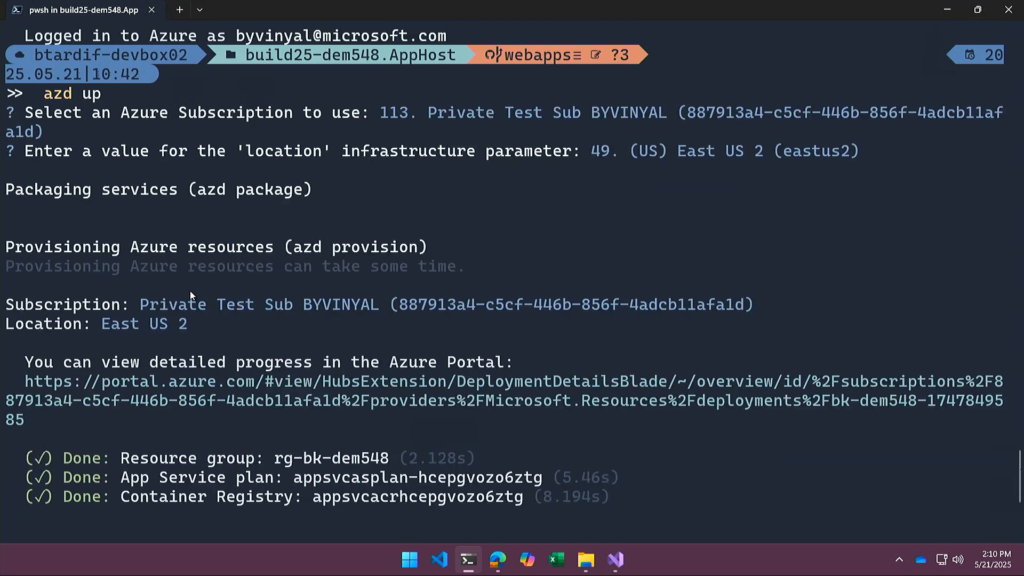
pyautogui.moveTo(166, 93)
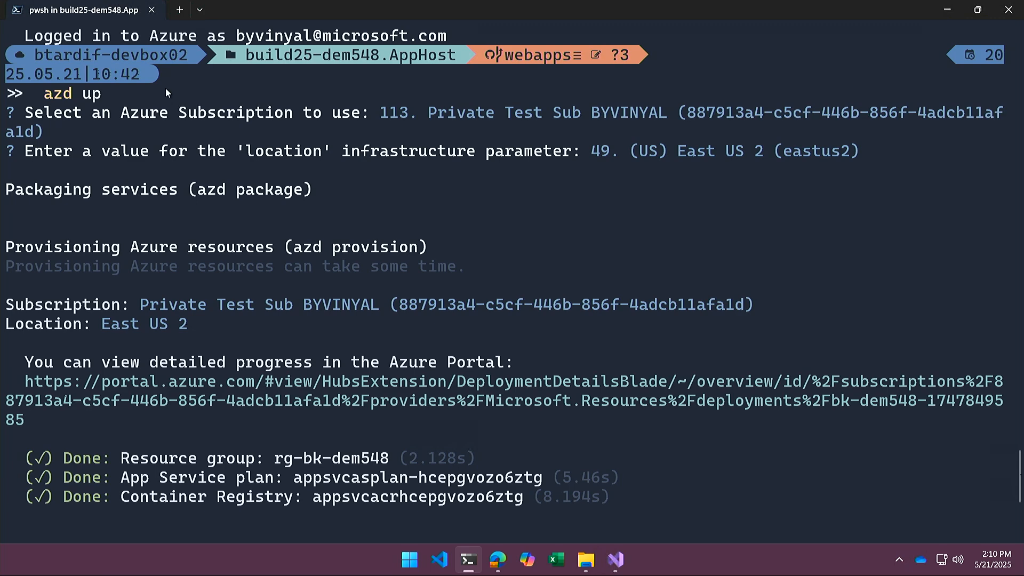
pyautogui.moveTo(128, 84)
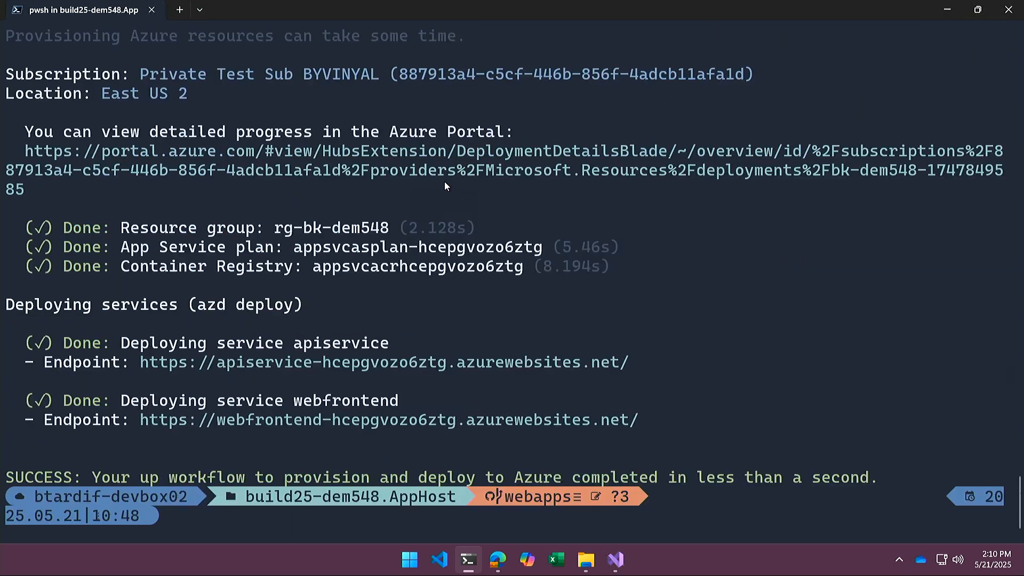
pyautogui.write('2')
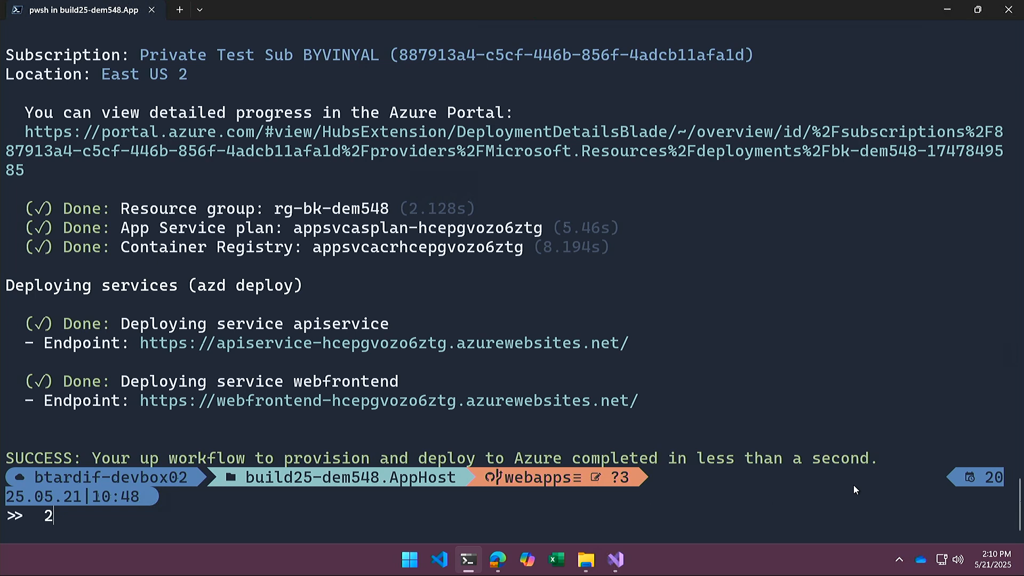
pyautogui.moveTo(139, 498)
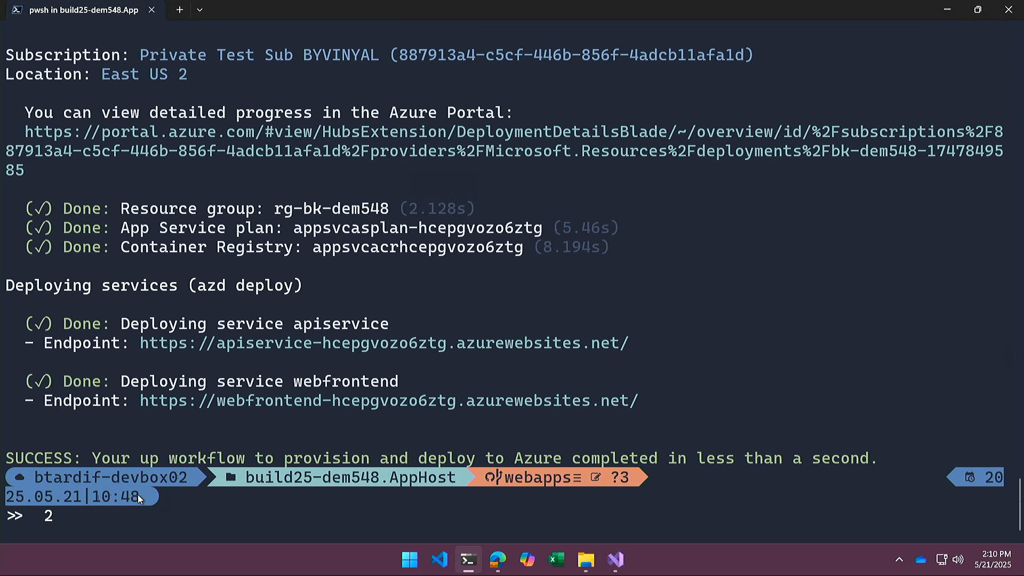
pyautogui.click(512, 563)
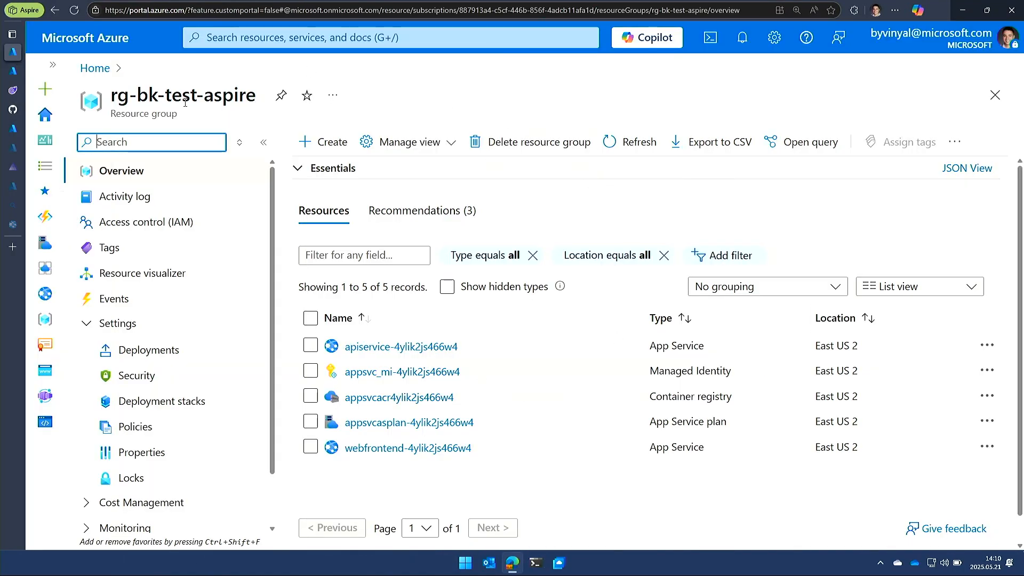
pyautogui.moveTo(536, 423)
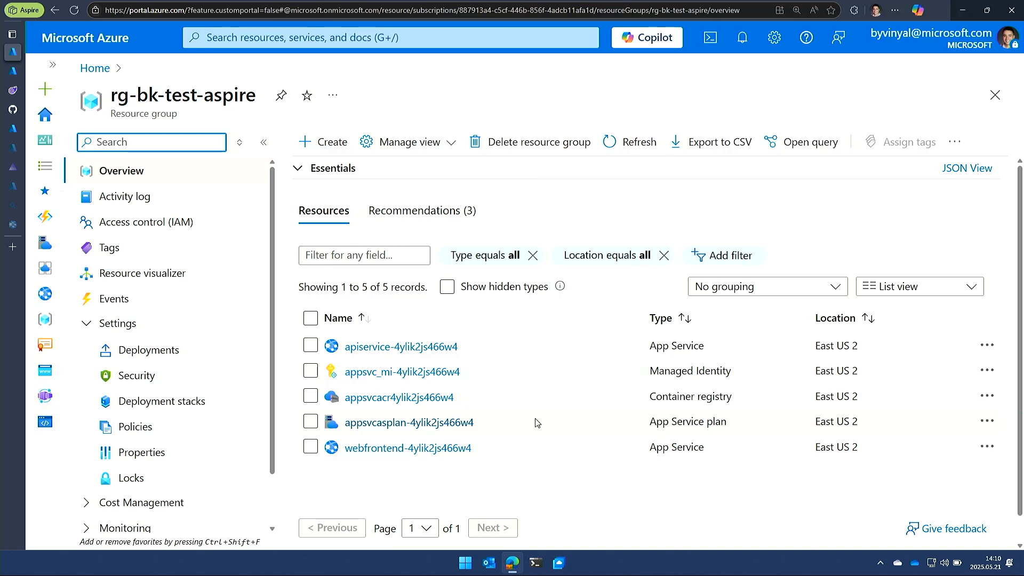
pyautogui.moveTo(532, 372)
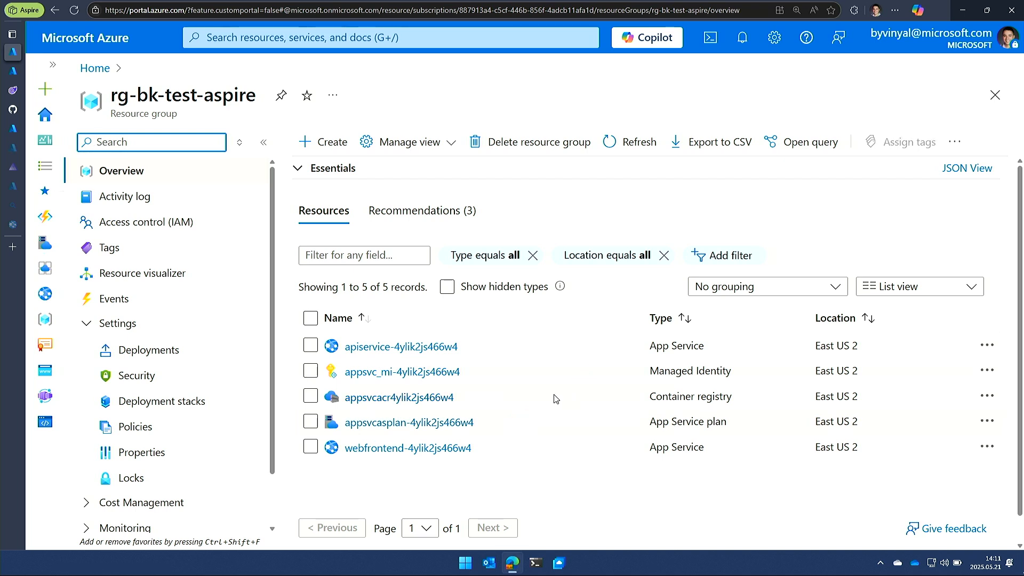
pyautogui.moveTo(528, 397)
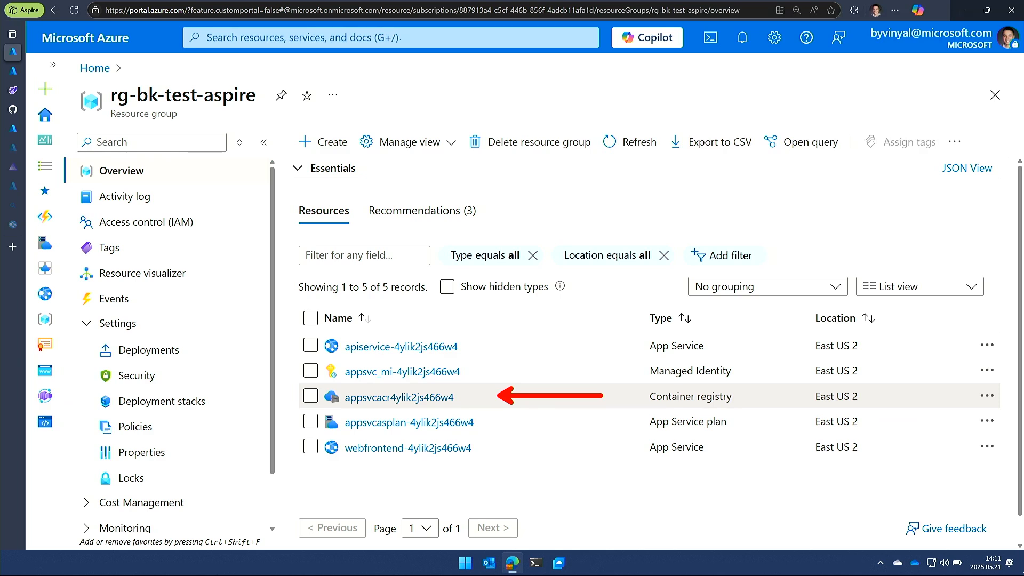
pyautogui.moveTo(601, 397)
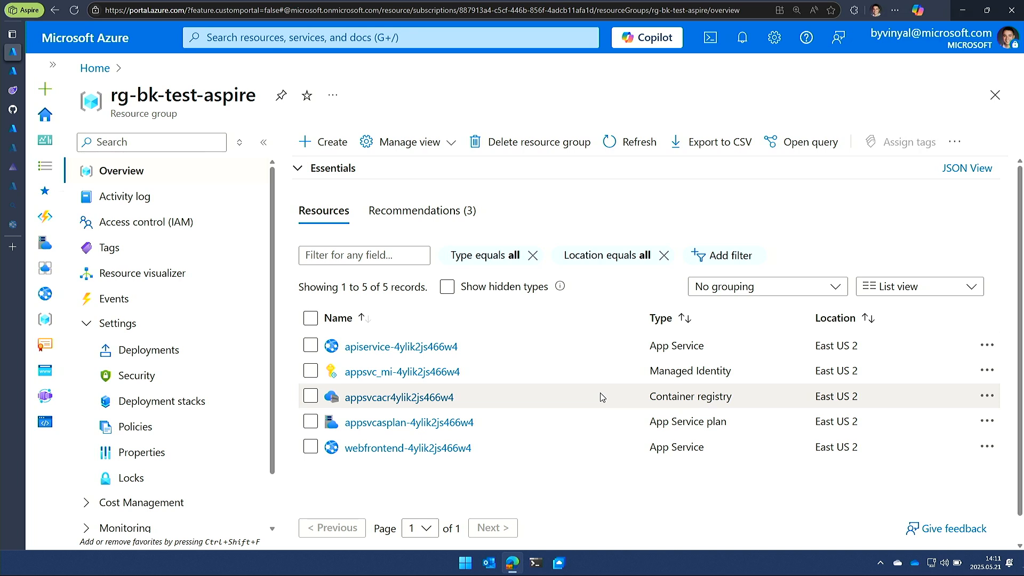
pyautogui.moveTo(11, 67)
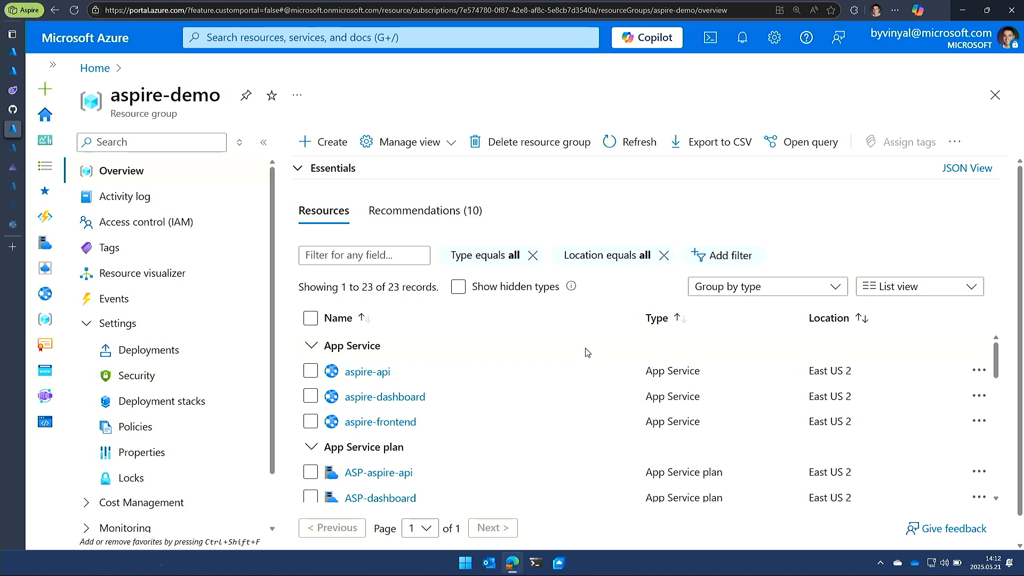
pyautogui.moveTo(441, 390)
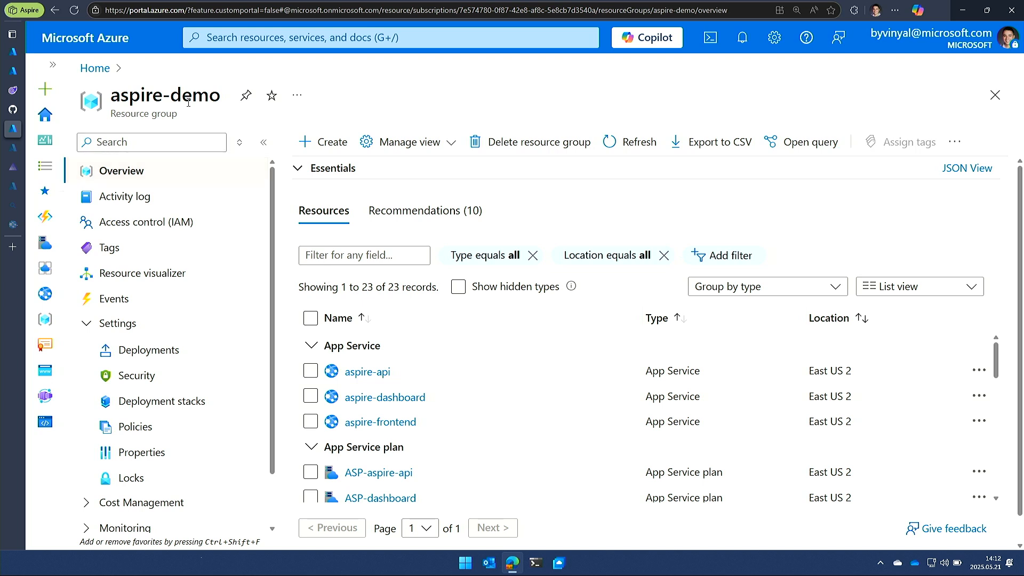
pyautogui.moveTo(467, 430)
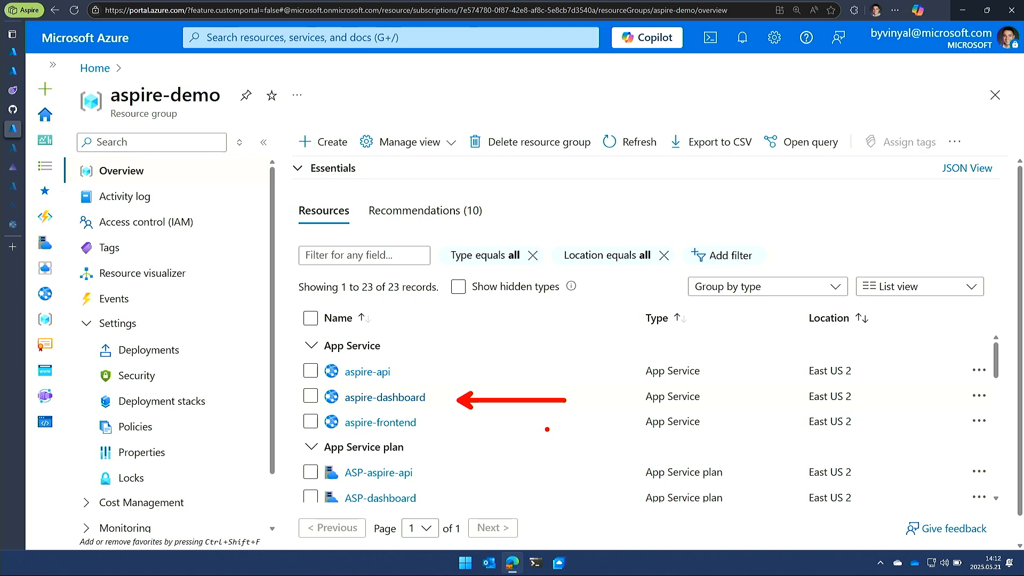
pyautogui.scroll(-3)
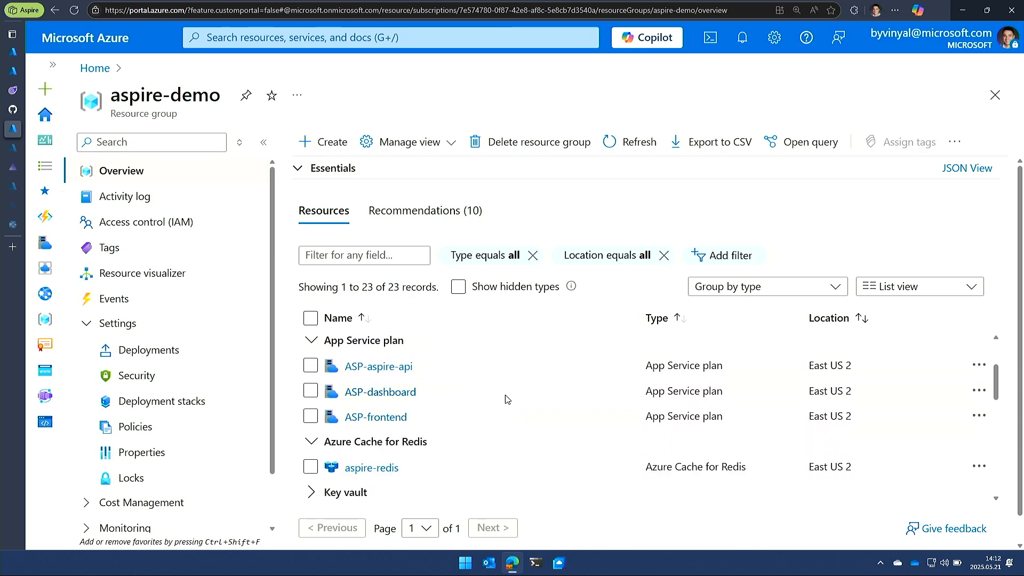
pyautogui.moveTo(482, 376)
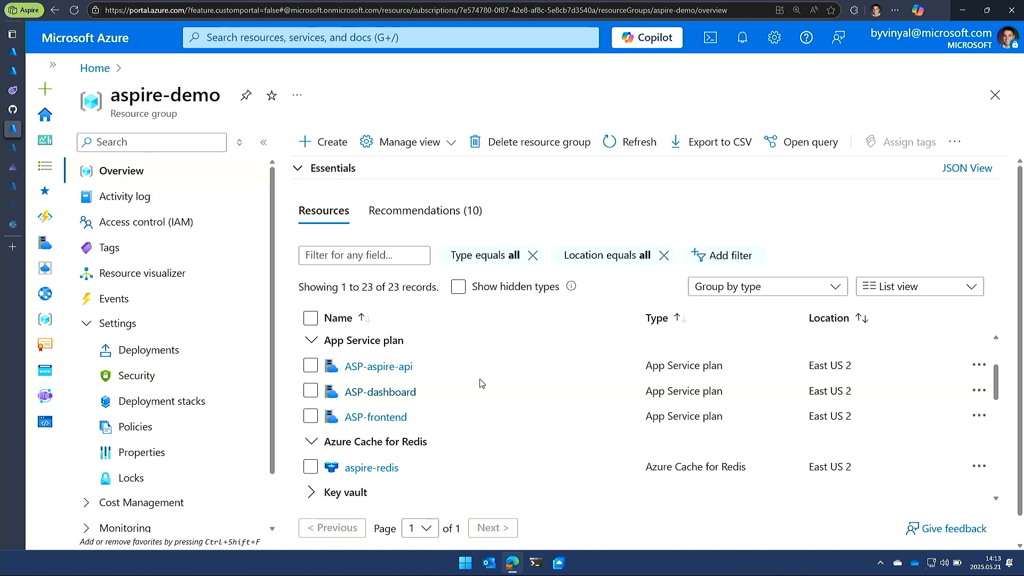
pyautogui.scroll(-3)
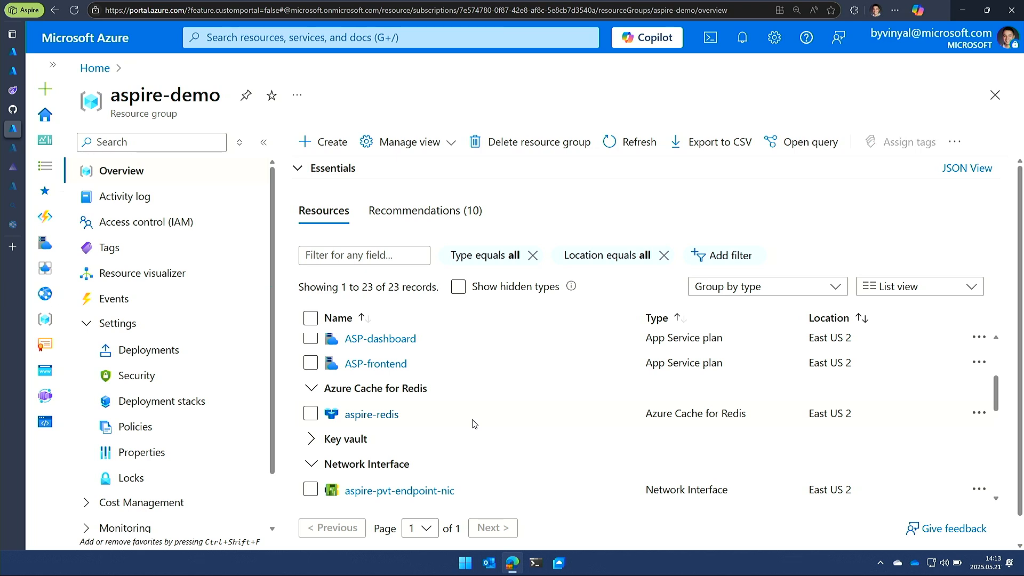
# Expand the Key vault group and scroll through aspire-demo's networking and private endpoint resources.
pyautogui.click(314, 439)
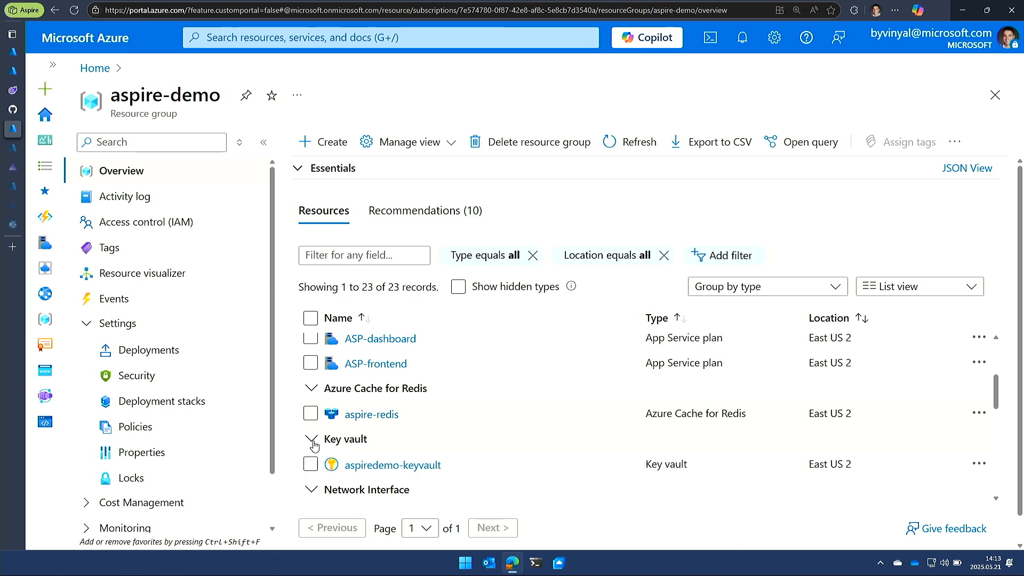
pyautogui.scroll(-3)
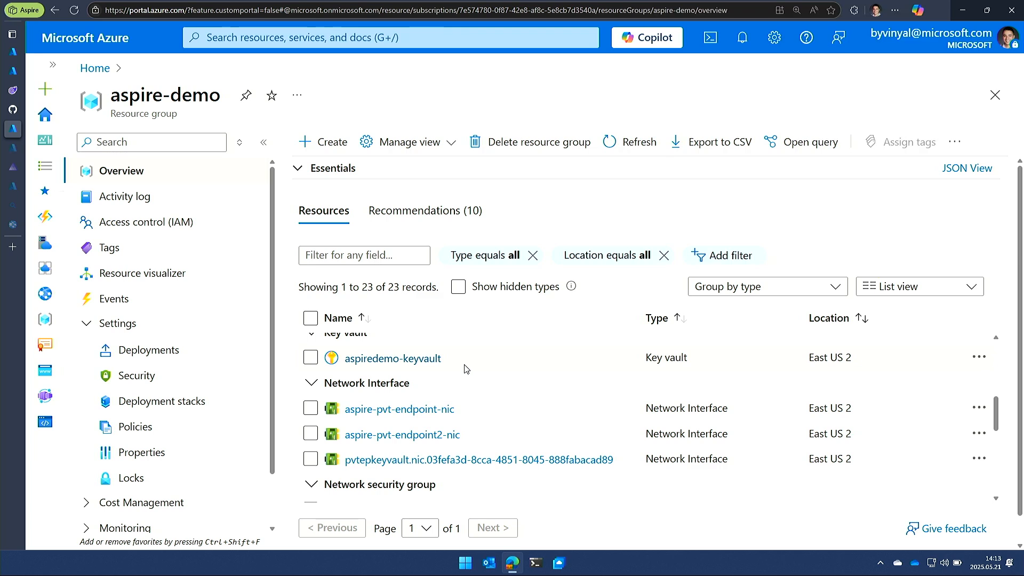
pyautogui.moveTo(474, 386)
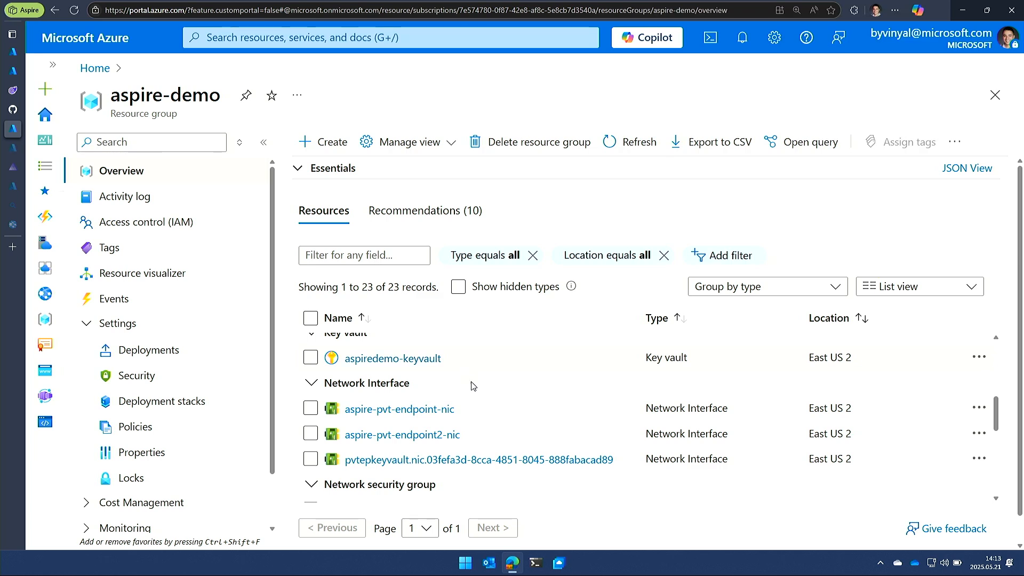
pyautogui.scroll(-3)
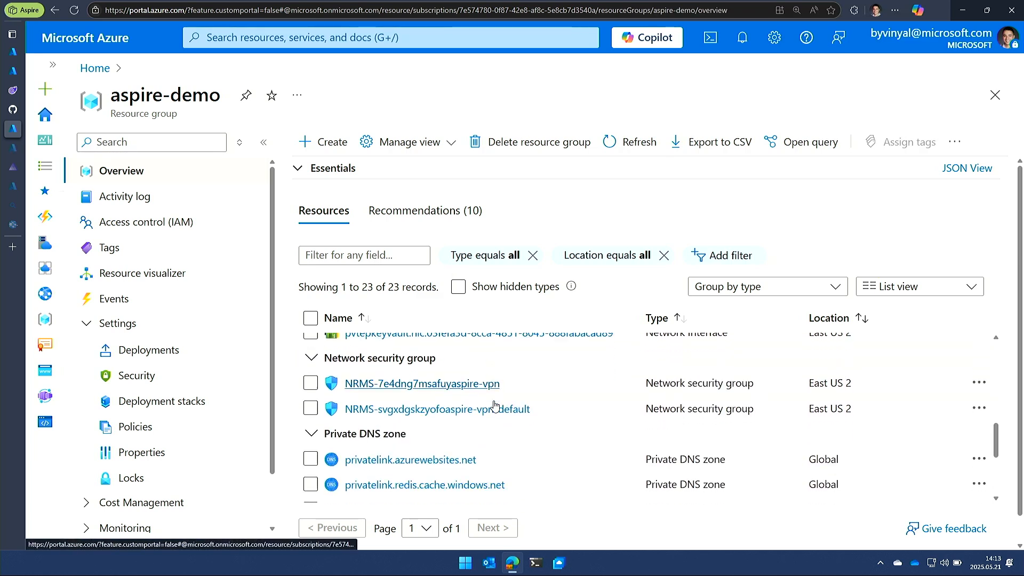
pyautogui.scroll(-3)
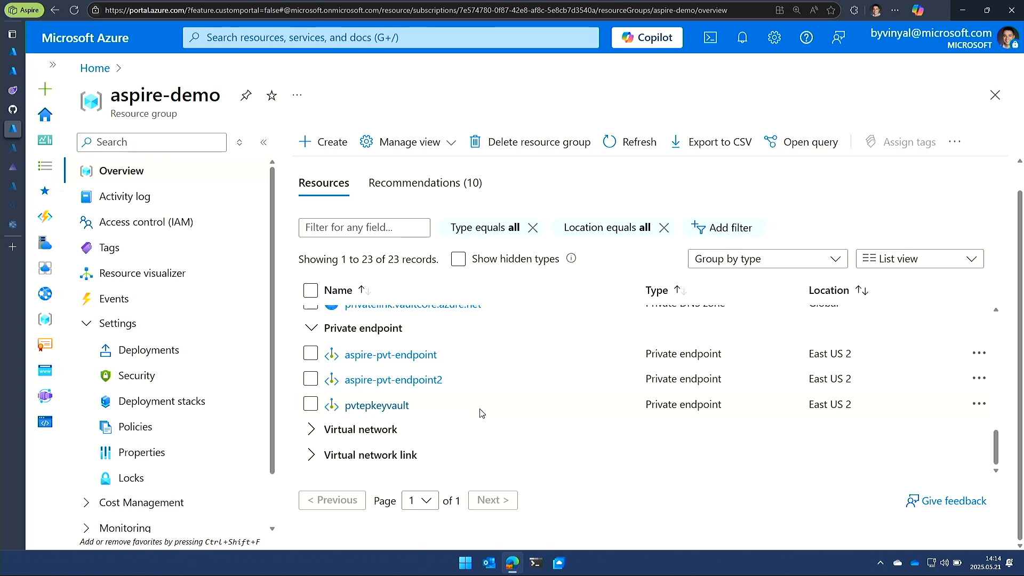
pyautogui.moveTo(390, 354)
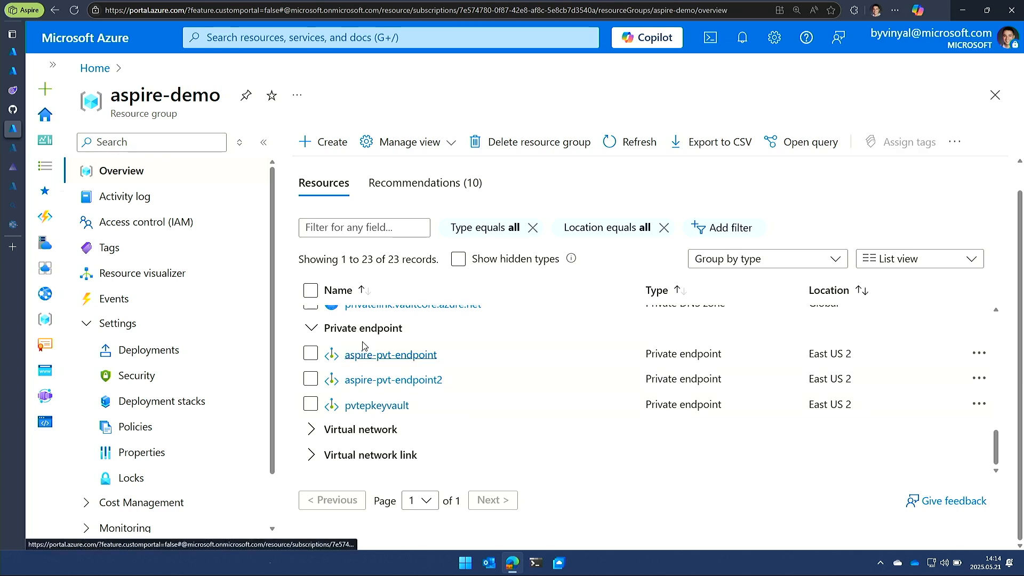
pyautogui.moveTo(13, 148)
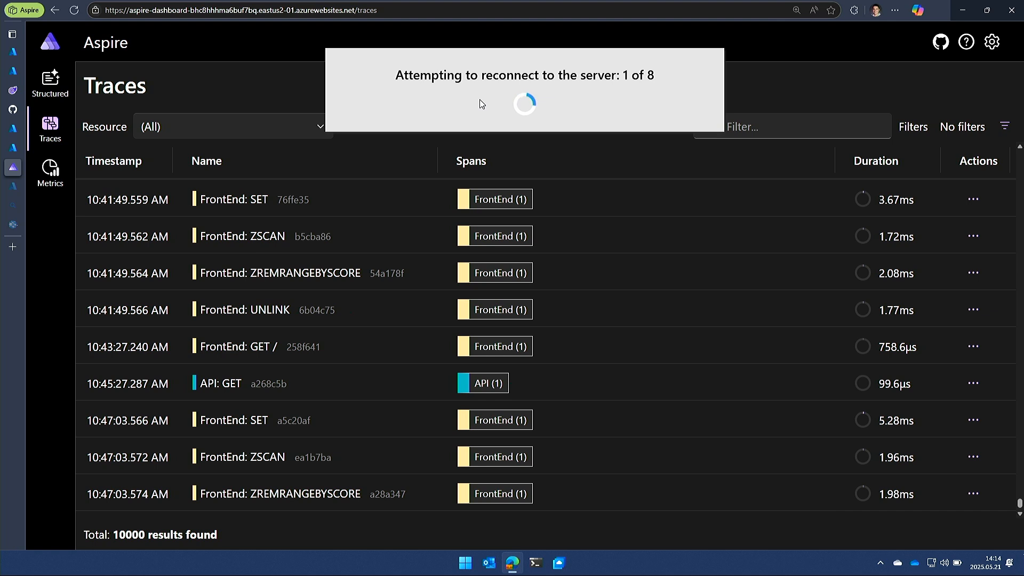
pyautogui.moveTo(768, 80)
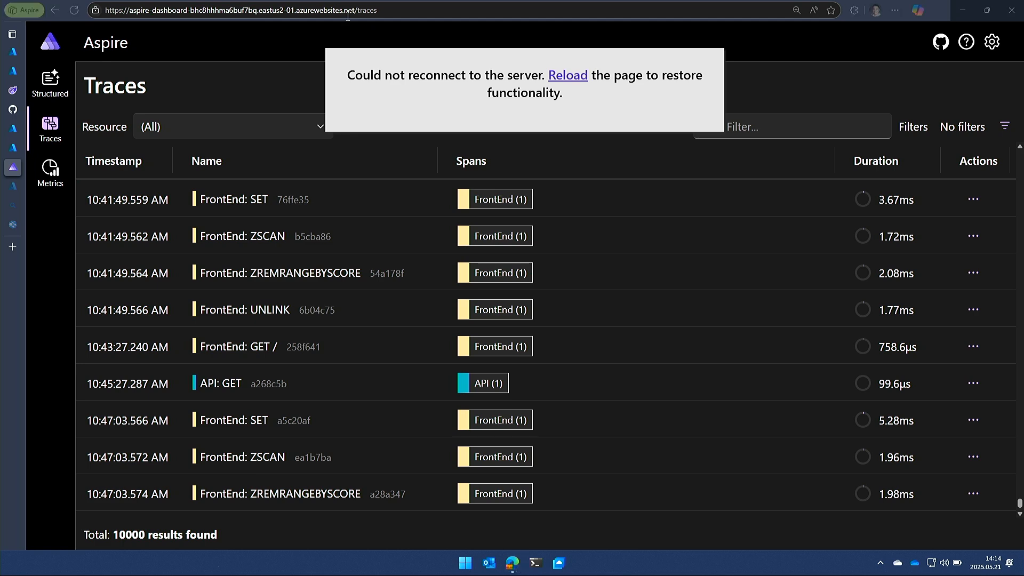
# Select the Aspire dashboard's Traces page URL and dismiss the address suggestions.
pyautogui.click(248, 9)
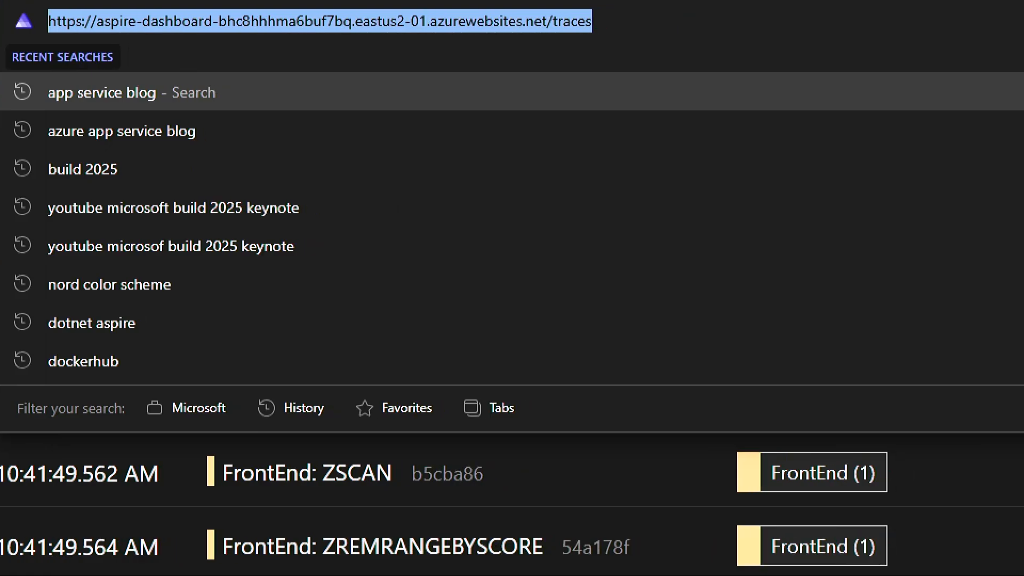
pyautogui.press('Return')
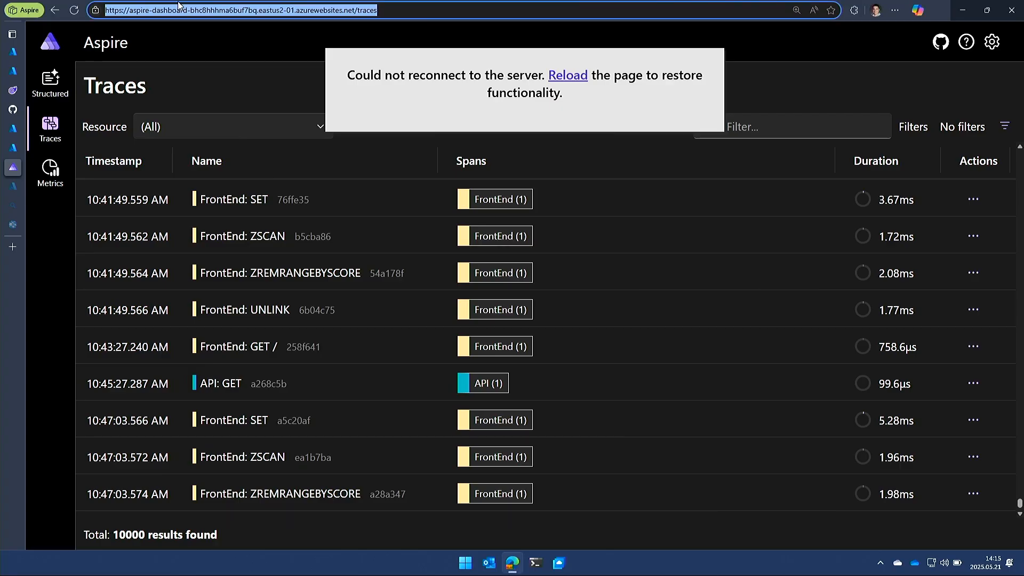